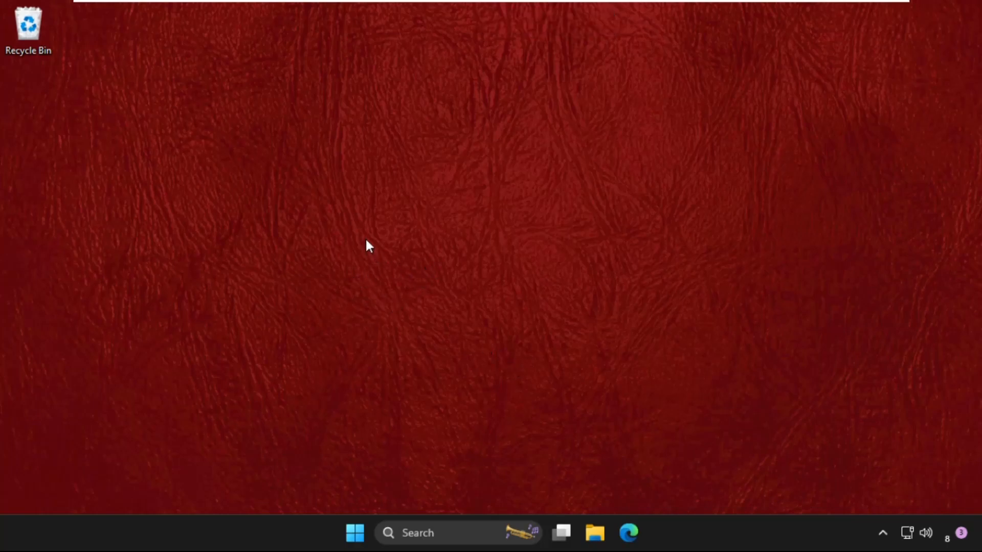
Search Windows for 'device Manager' and launch Device Manager
{"action": "right_click", "coordinate": [366, 246]}
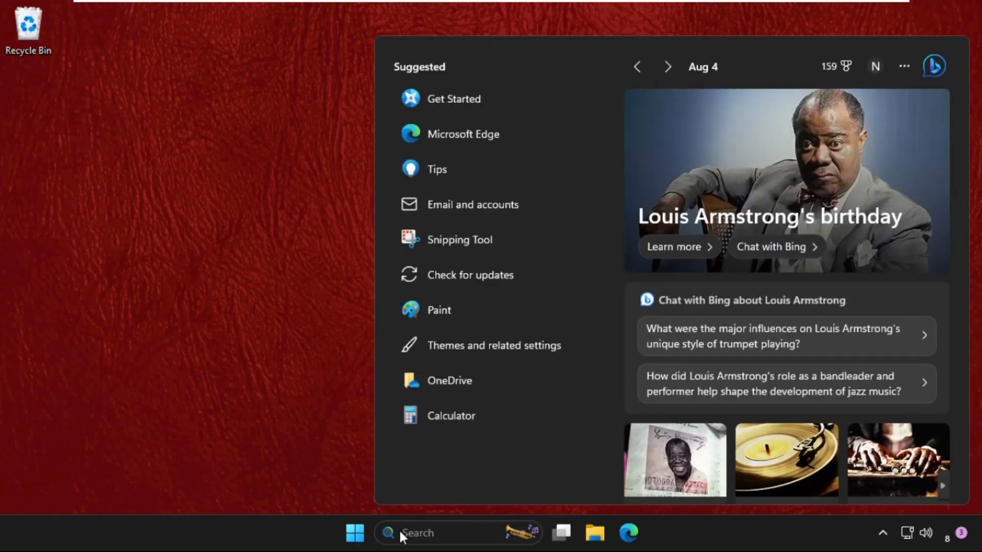
{"action": "type", "text": "device"}
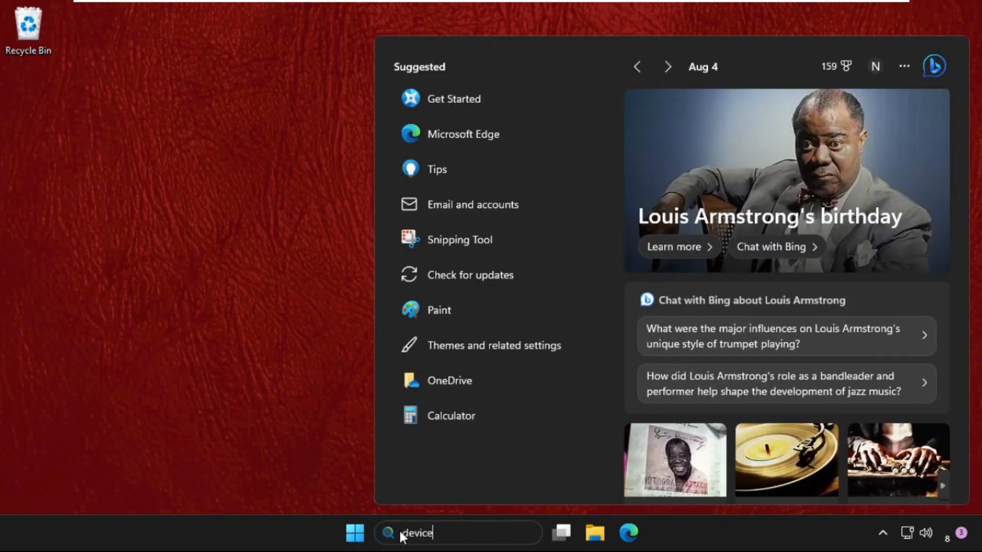
{"action": "type", "text": "Manager"}
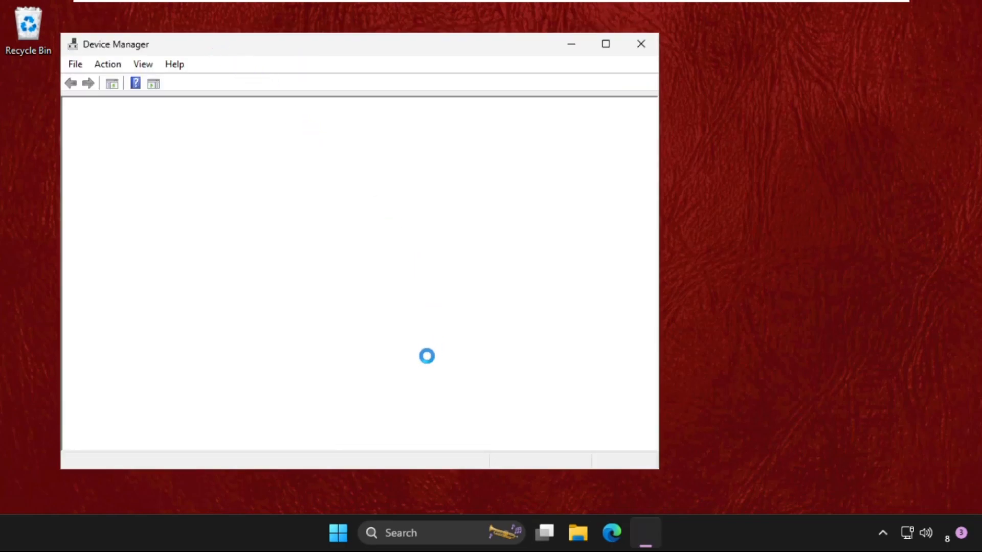
{"action": "mouse_move", "coordinate": [217, 59]}
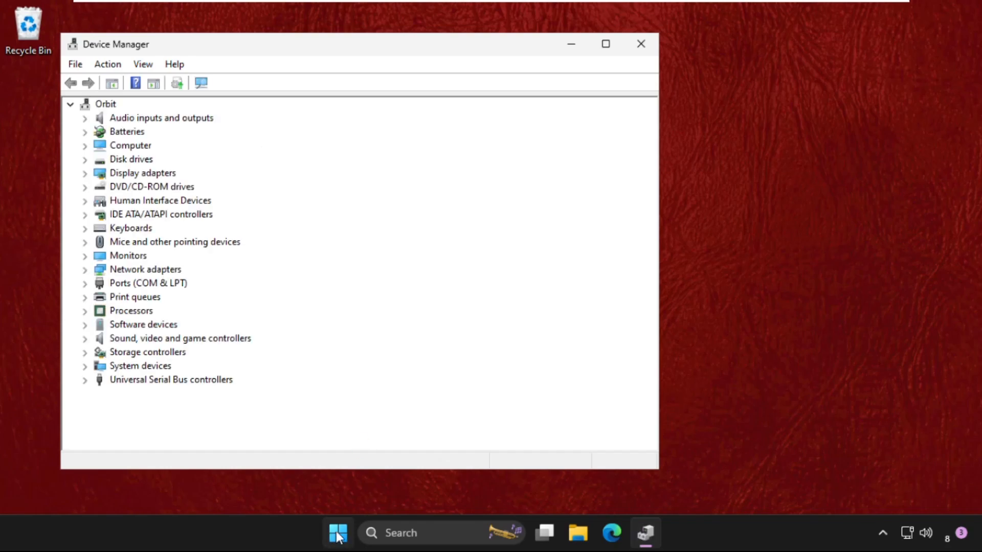
Bring Device Manager to the screen centre with Universal Serial Bus controllers expanded
{"action": "right_click", "coordinate": [337, 533]}
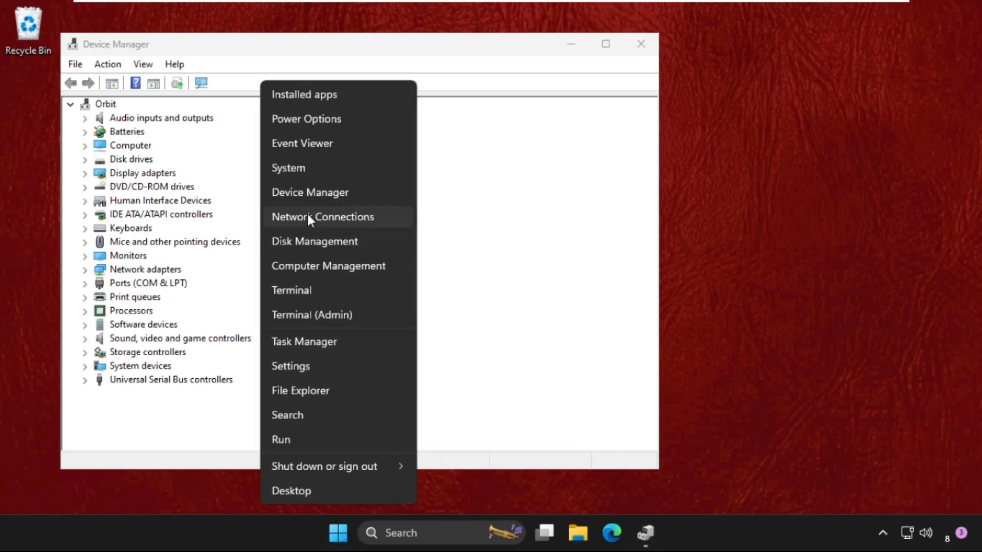
{"action": "left_click", "coordinate": [290, 491]}
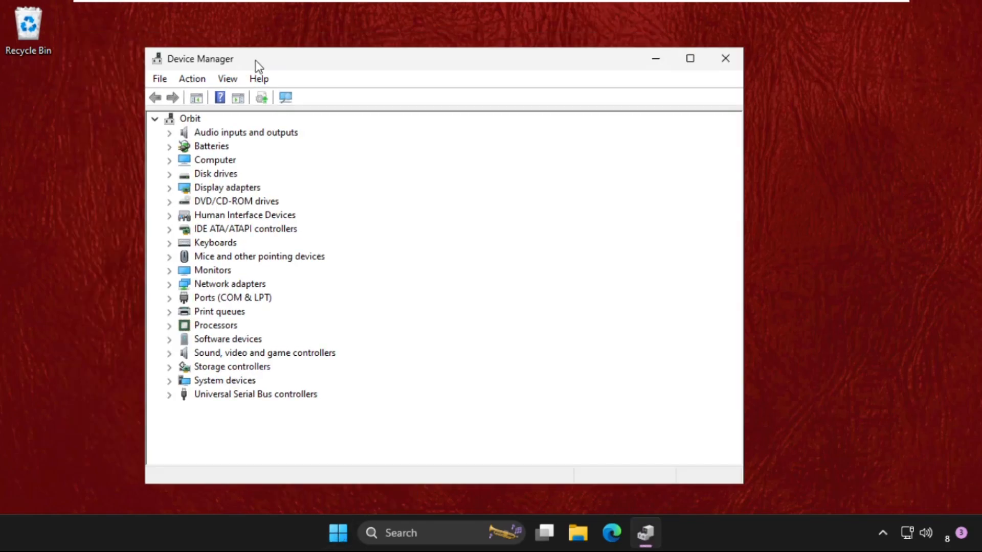
{"action": "left_click_drag", "start_coordinate": [256, 59], "coordinate": [285, 53]}
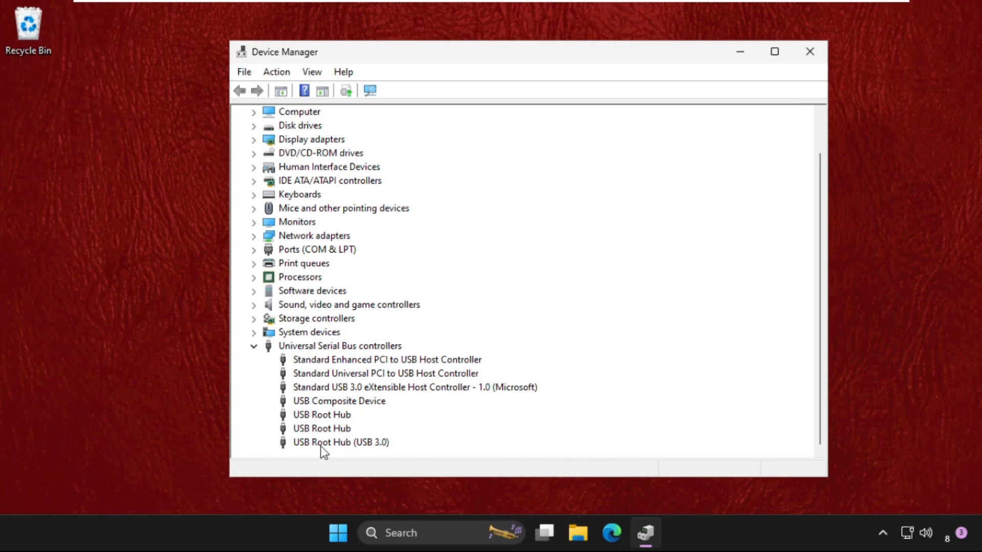
{"action": "mouse_move", "coordinate": [335, 422]}
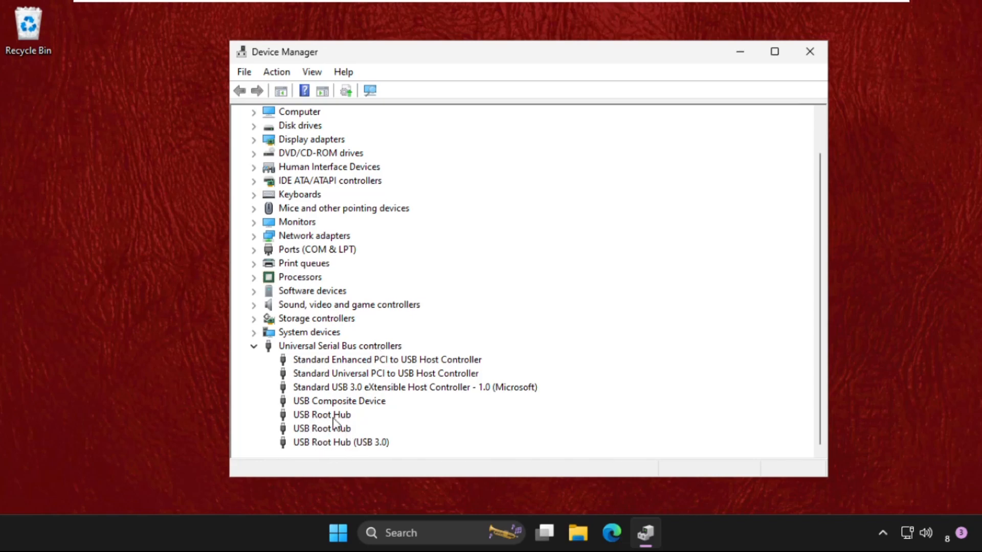
Start a driver update for USB Root Hub (USB 3.0) from its Properties Driver details
{"action": "right_click", "coordinate": [339, 442]}
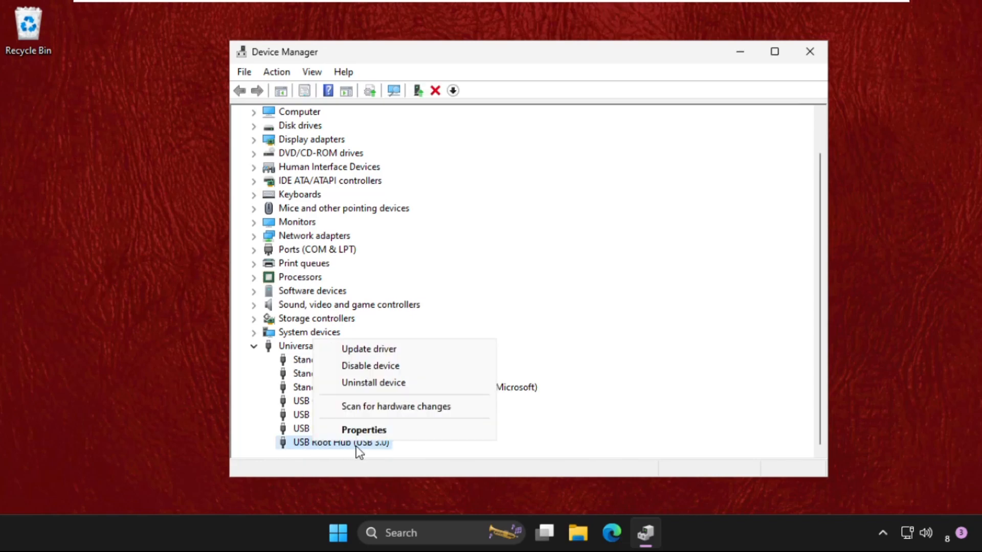
{"action": "left_click", "coordinate": [363, 430]}
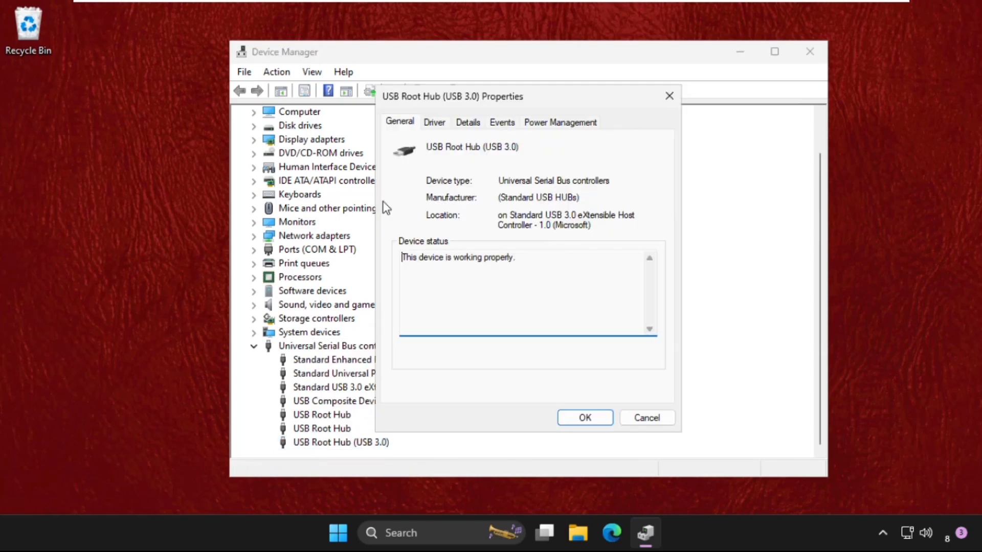
{"action": "left_click", "coordinate": [433, 121]}
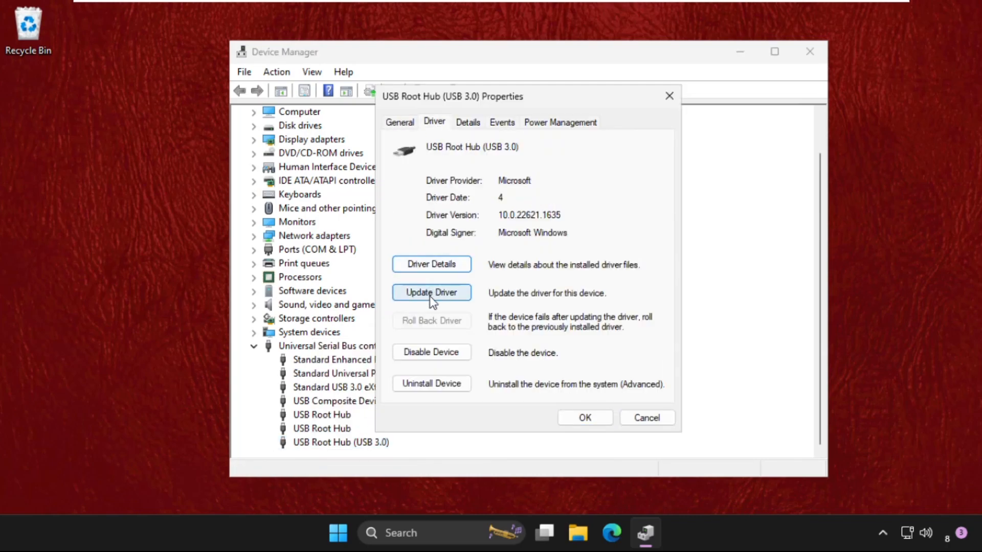
{"action": "left_click", "coordinate": [431, 292]}
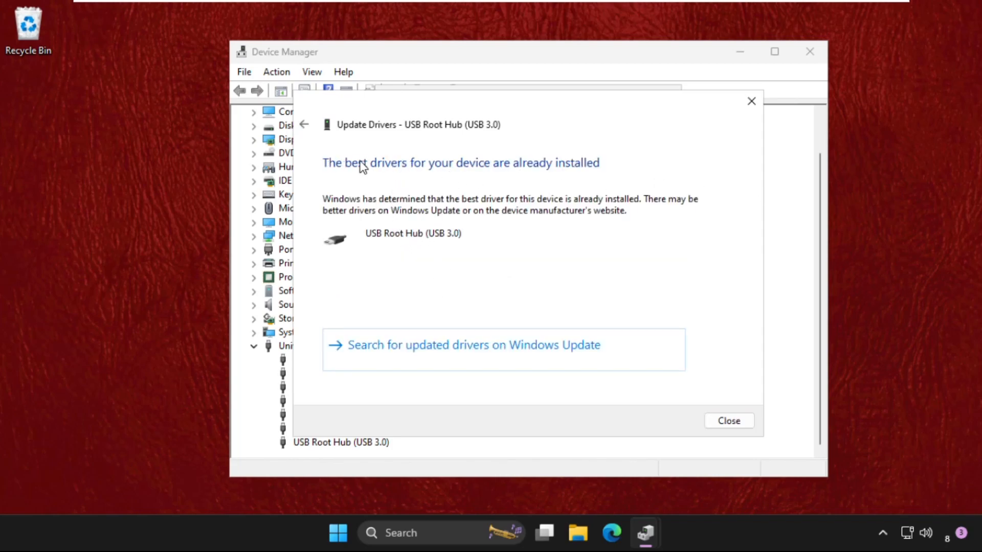
Manually pick the USB Root Hub (USB 3.0) model, install it successfully, and return to the device list
{"action": "left_click", "coordinate": [305, 124]}
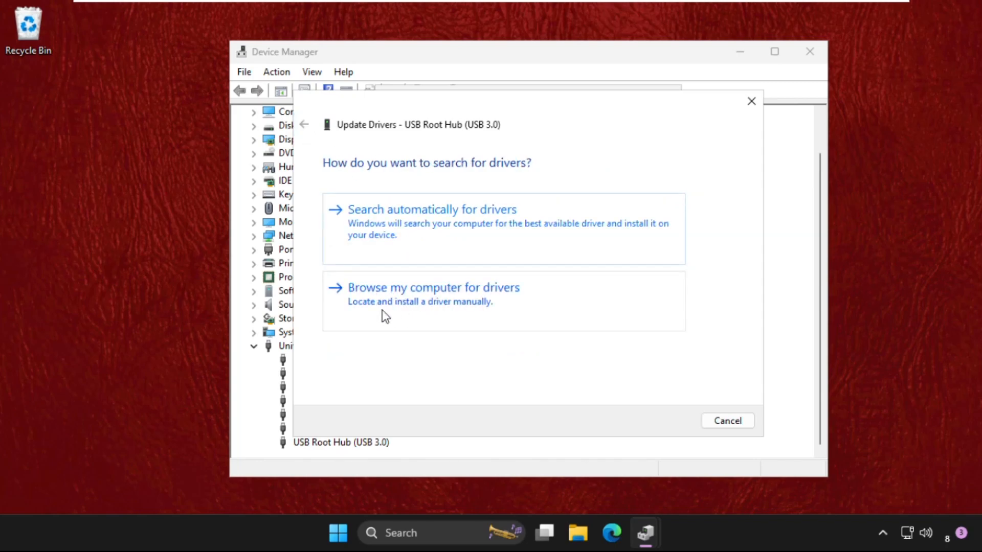
{"action": "left_click", "coordinate": [433, 288]}
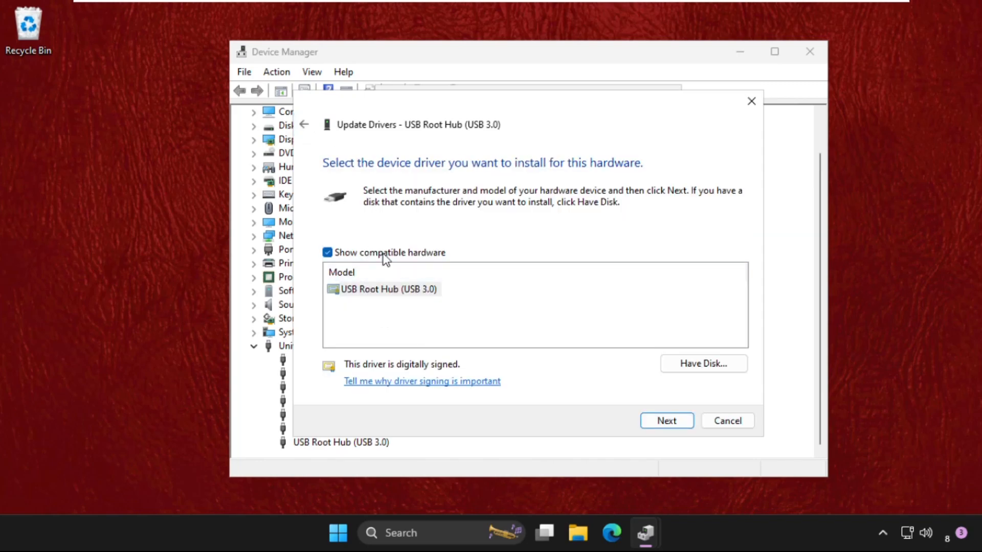
{"action": "left_click", "coordinate": [386, 289]}
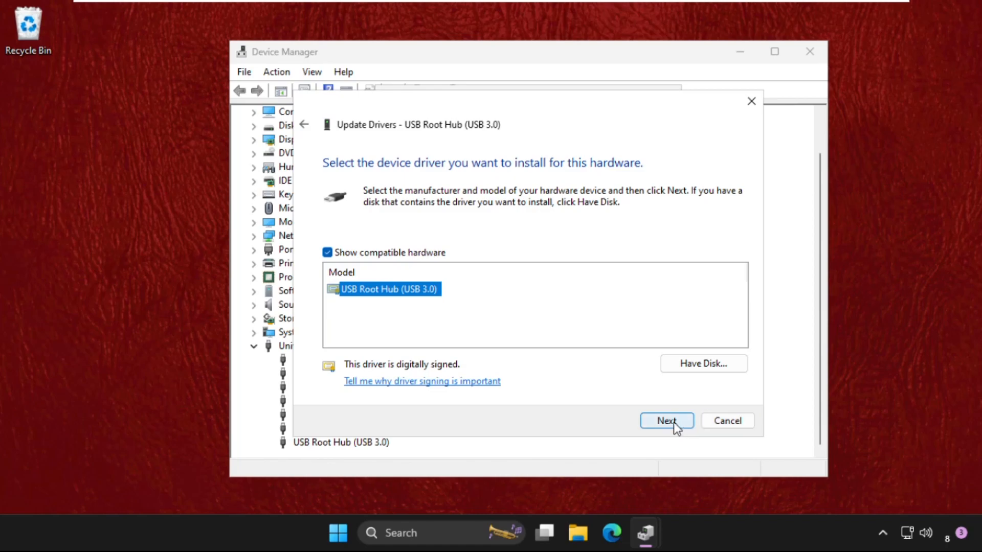
{"action": "left_click", "coordinate": [666, 420]}
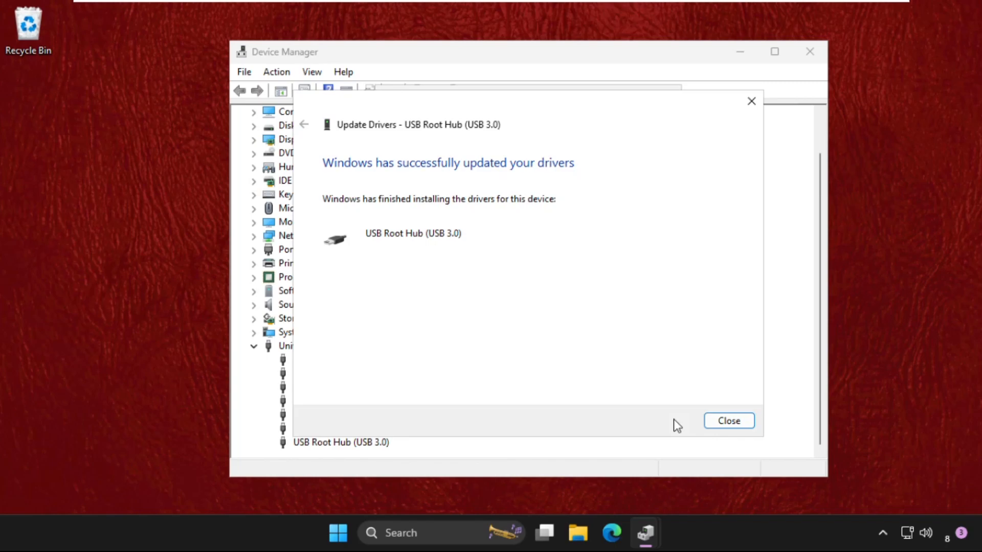
{"action": "mouse_move", "coordinate": [569, 368]}
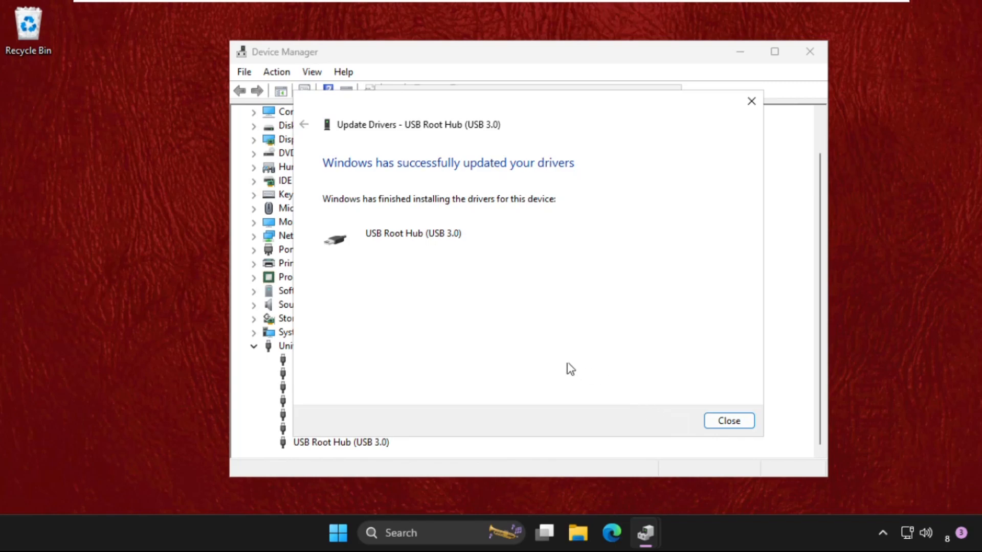
{"action": "left_click", "coordinate": [727, 421]}
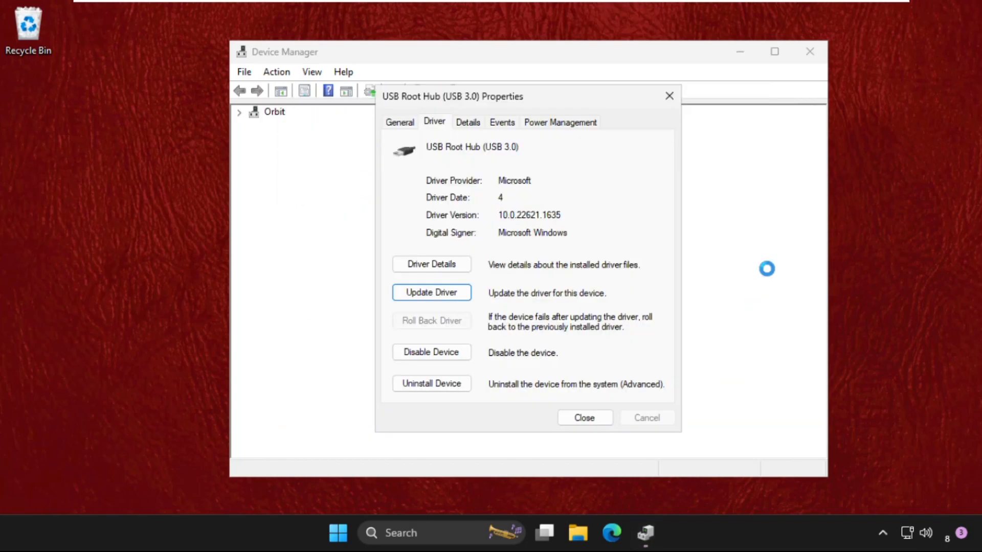
{"action": "left_click", "coordinate": [583, 418]}
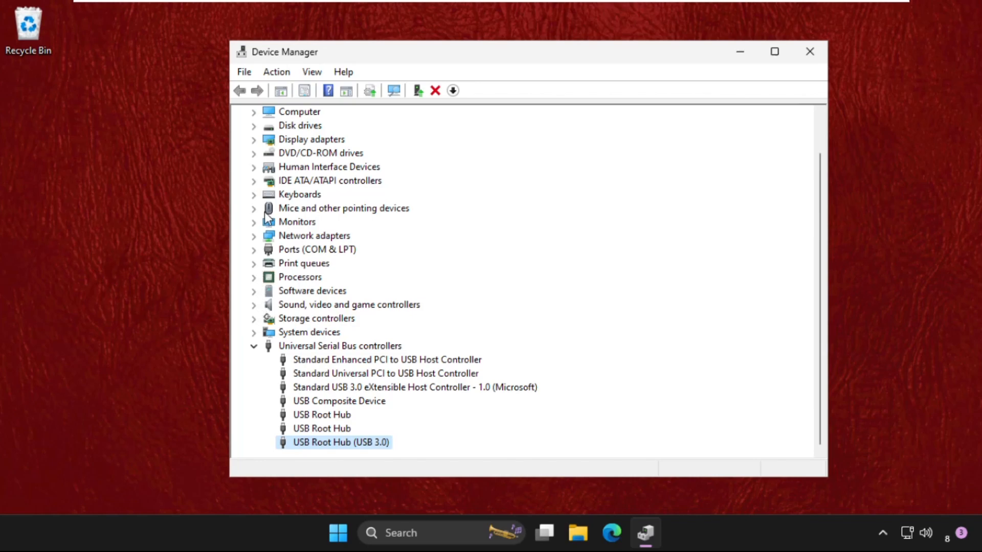
Search automatically for a HID-compliant mouse driver; best driver already installed, return to the list
{"action": "left_click", "coordinate": [254, 207]}
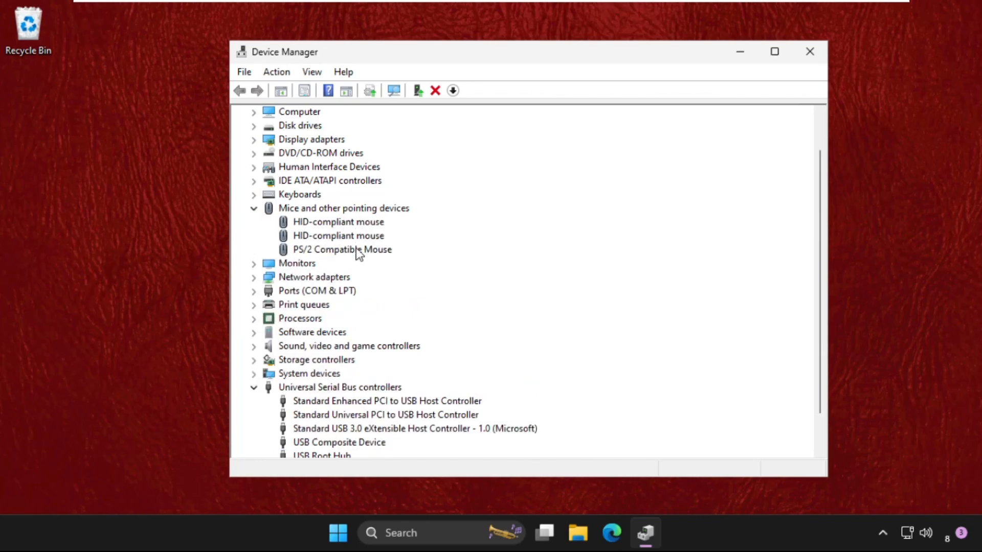
{"action": "right_click", "coordinate": [338, 222]}
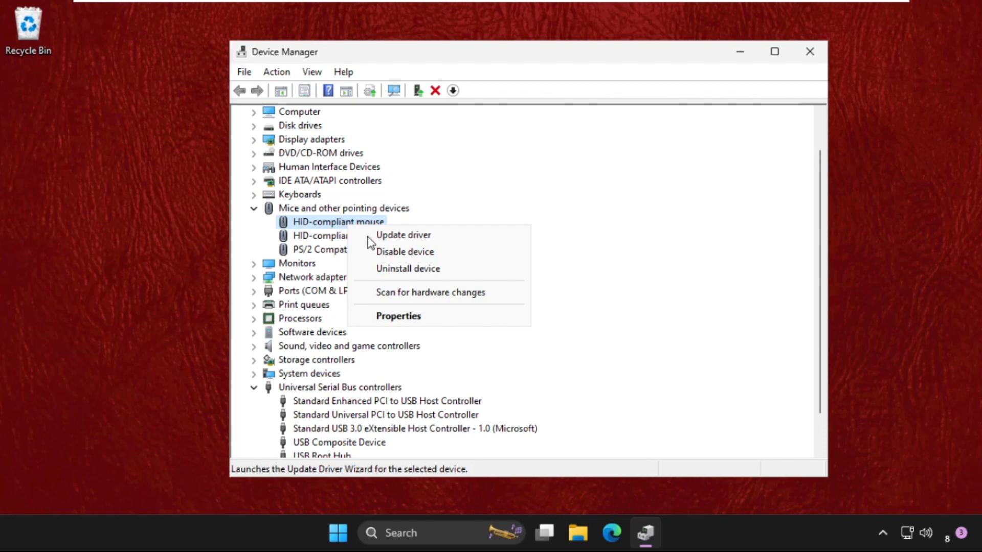
{"action": "left_click", "coordinate": [398, 316]}
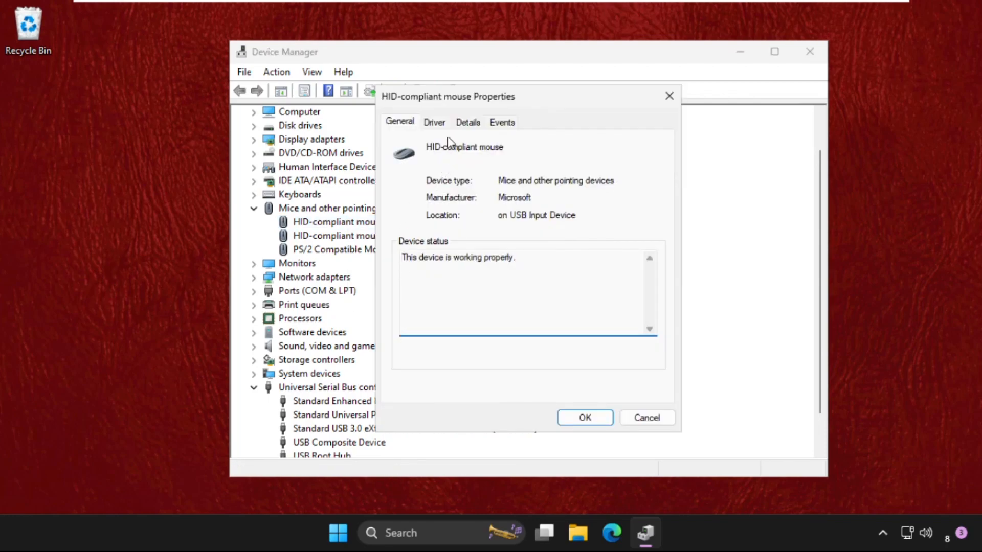
{"action": "left_click", "coordinate": [434, 122]}
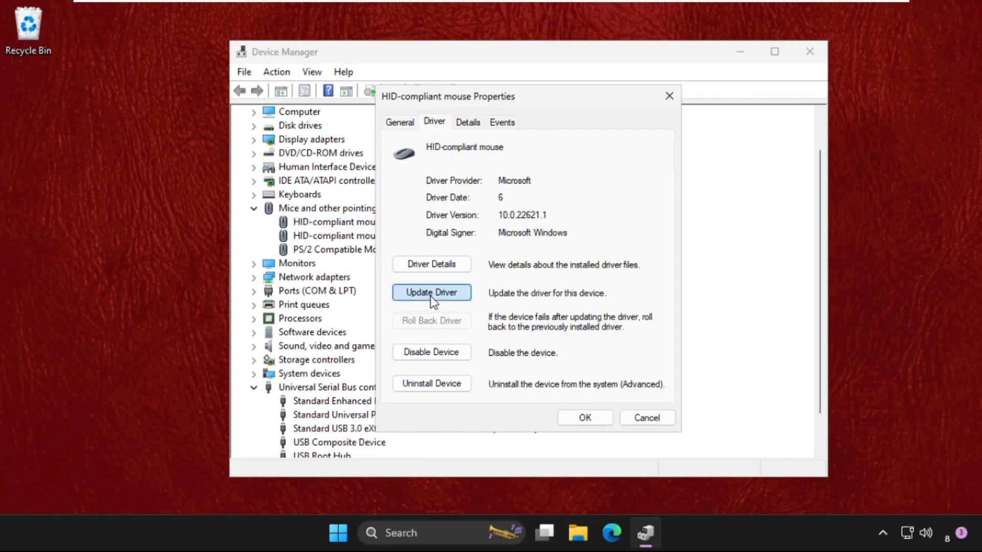
{"action": "left_click", "coordinate": [431, 292]}
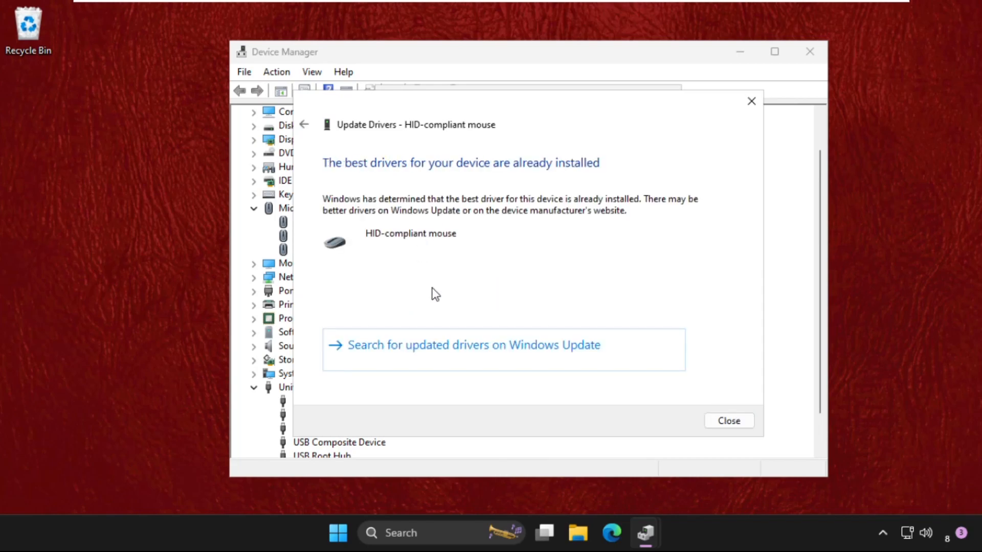
{"action": "mouse_move", "coordinate": [757, 98]}
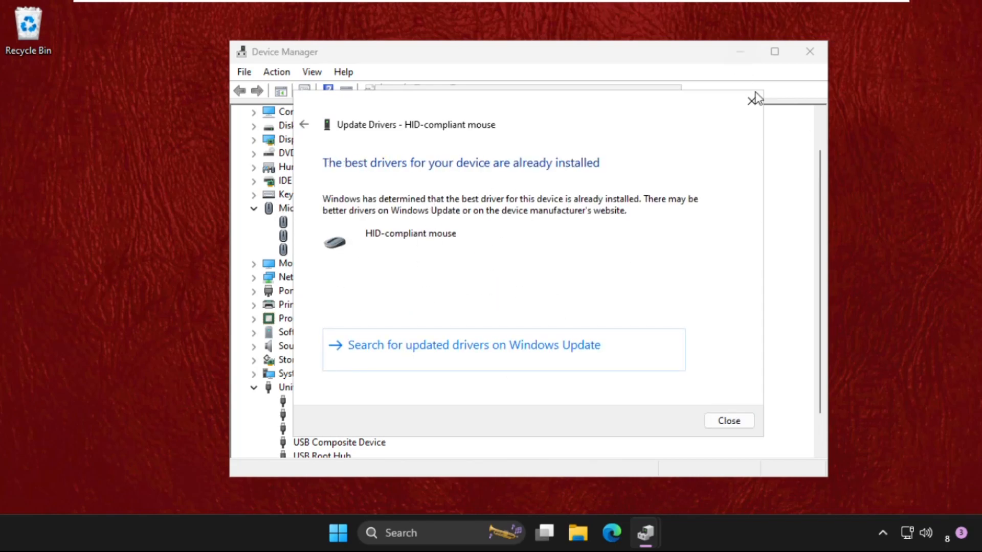
{"action": "left_click", "coordinate": [728, 420]}
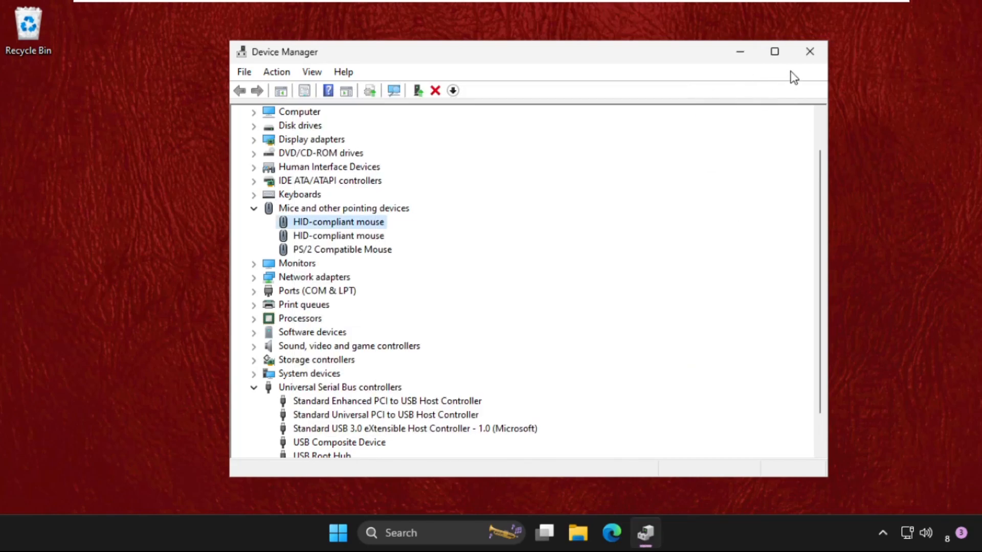
Show the Start menu power choices with Restart and Shut down available
{"action": "left_click", "coordinate": [353, 533]}
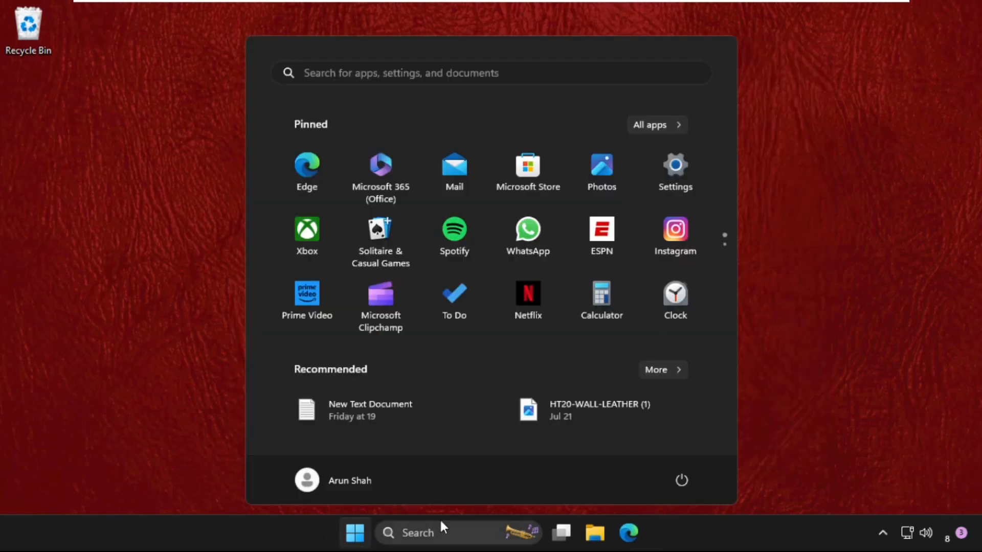
{"action": "left_click", "coordinate": [681, 480]}
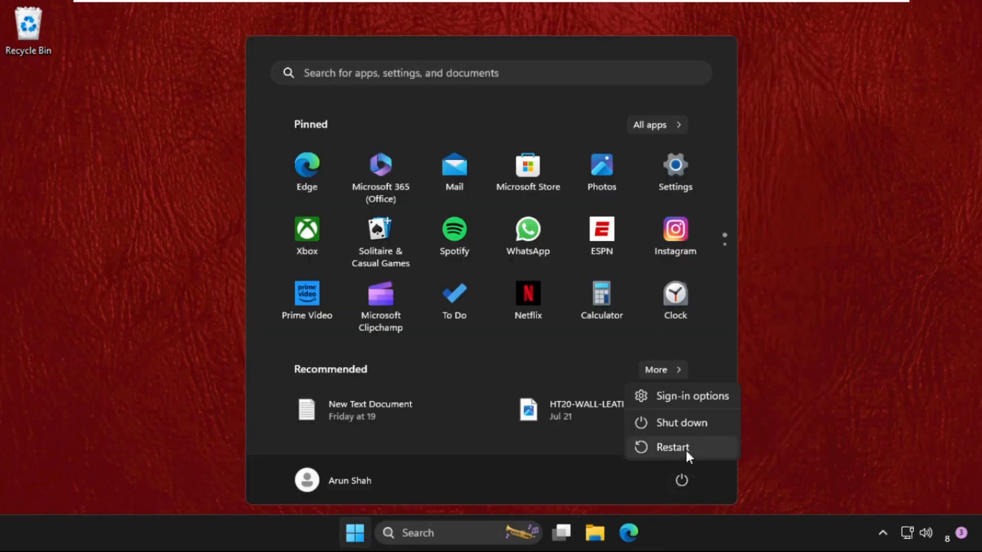
{"action": "mouse_move", "coordinate": [673, 447]}
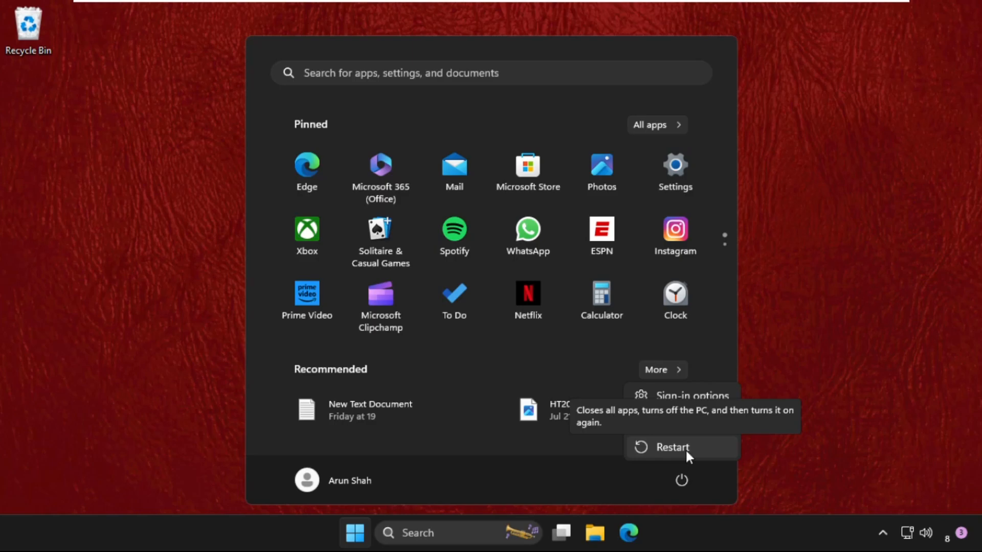